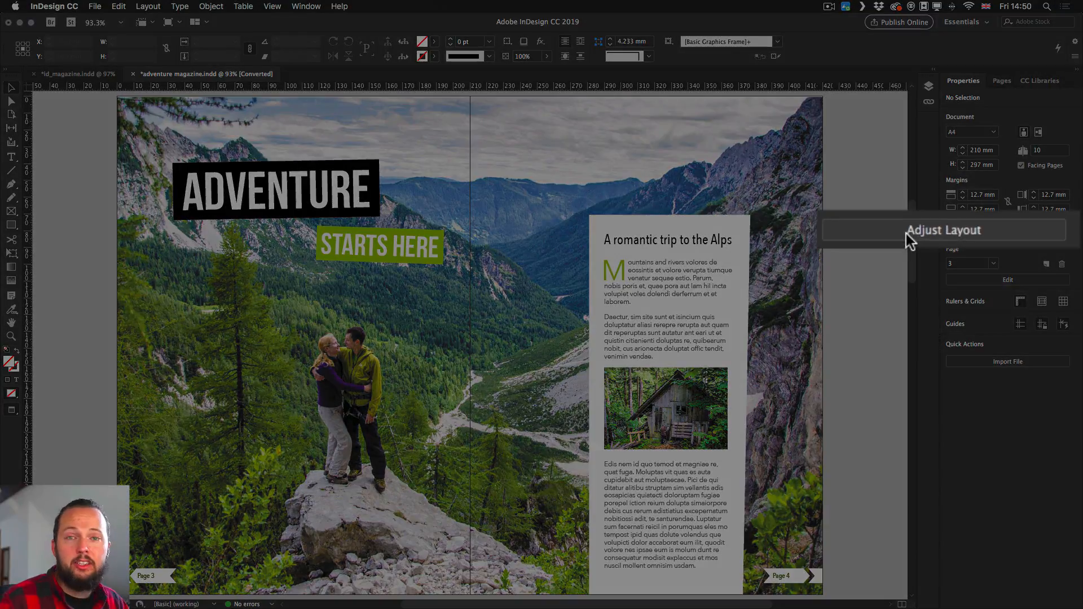
pyautogui.moveTo(885, 239)
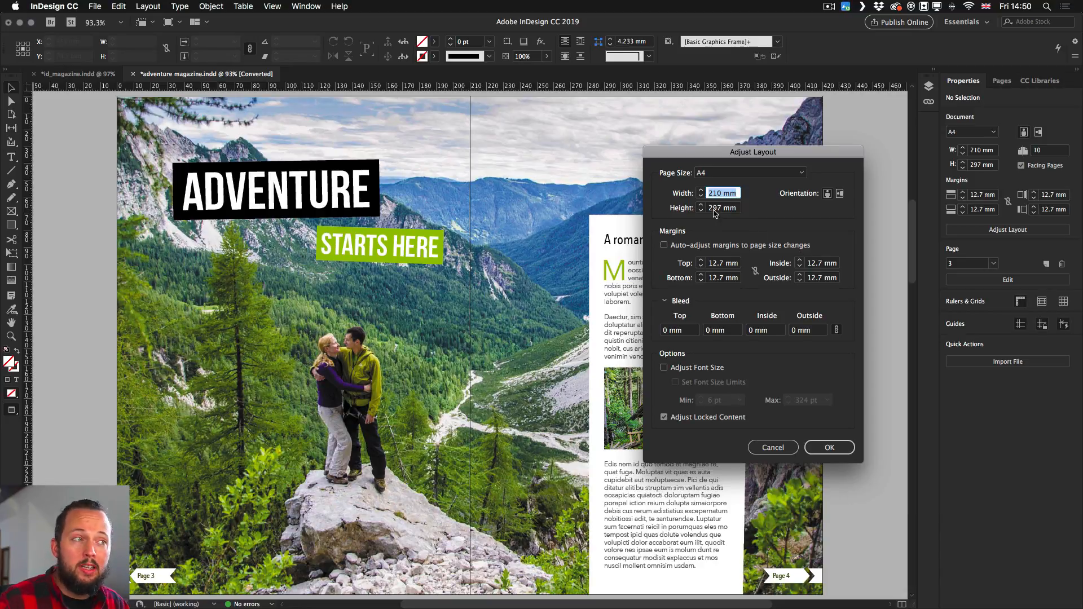
# - Set page height to 240 mm with Adjust Font Size enabled and apply, accepting the hidden-objects warning
pyautogui.click(722, 207)
pyautogui.write('240')
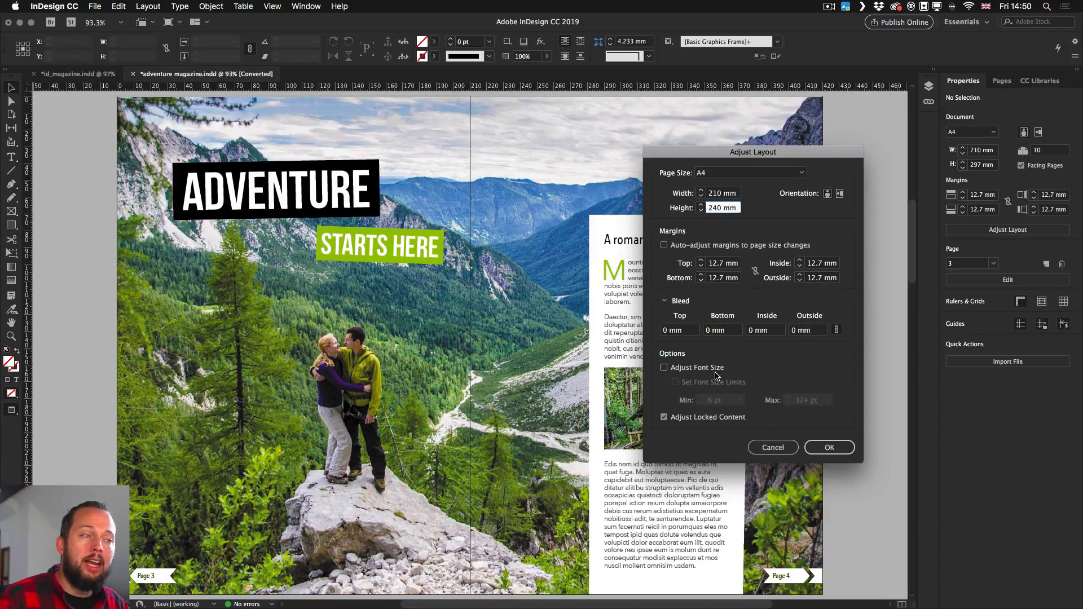
pyautogui.click(663, 367)
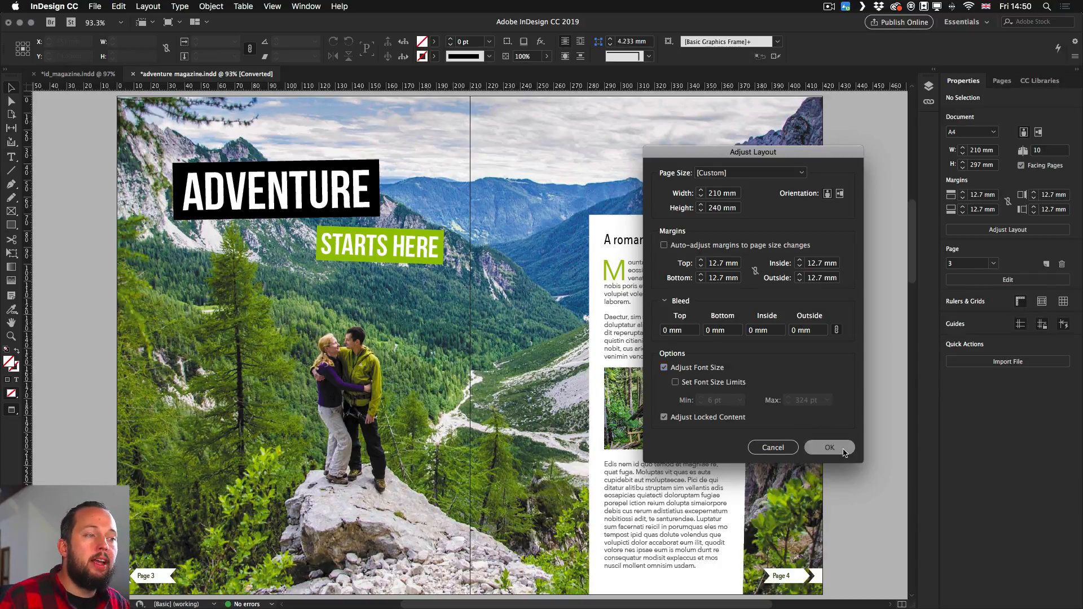
pyautogui.click(829, 447)
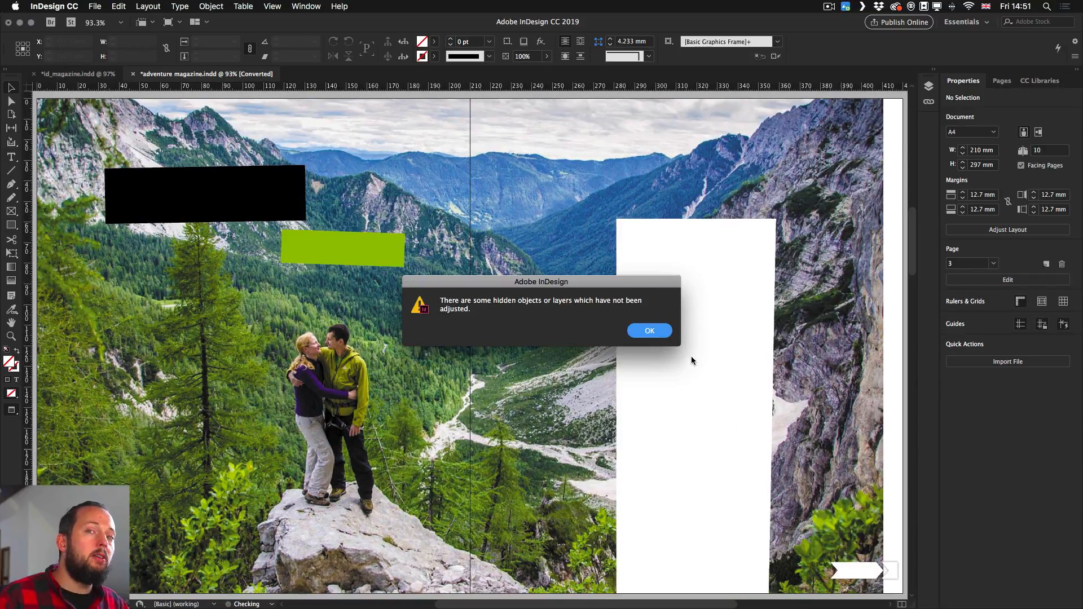
pyautogui.click(649, 331)
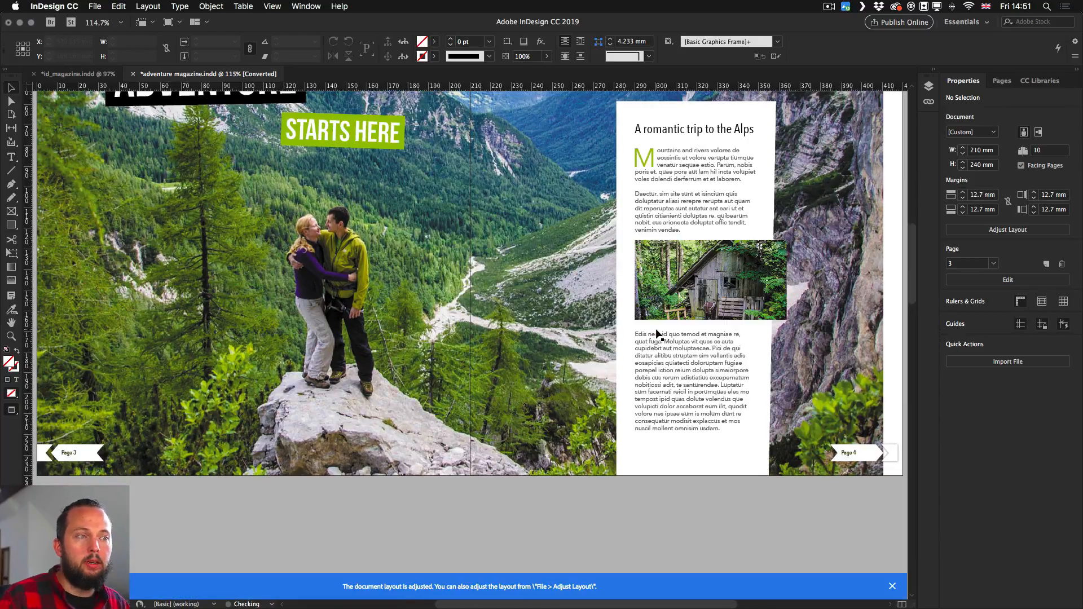
pyautogui.scroll(-3)
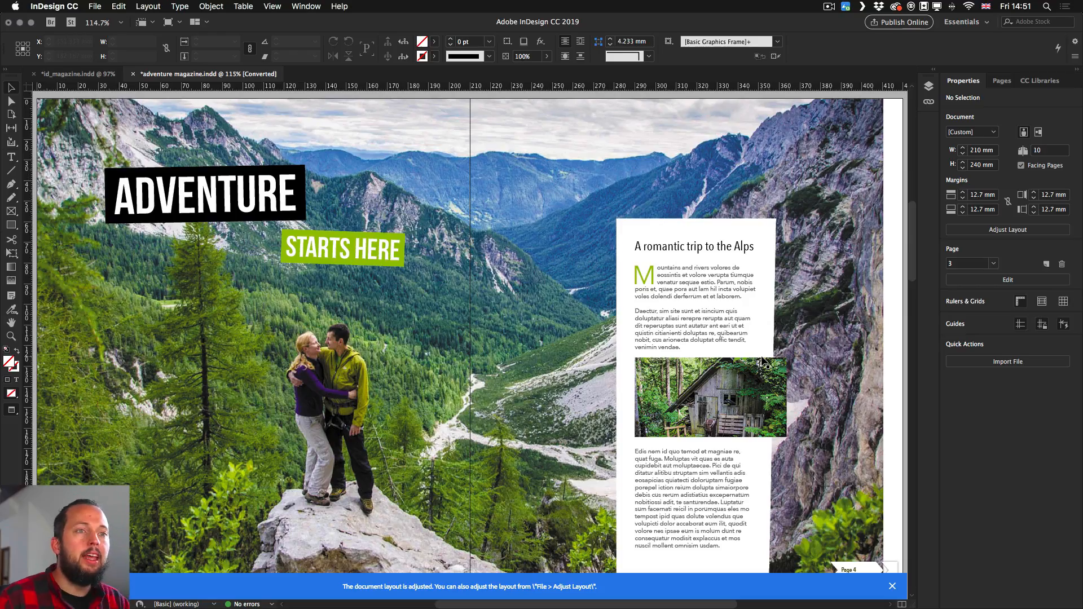